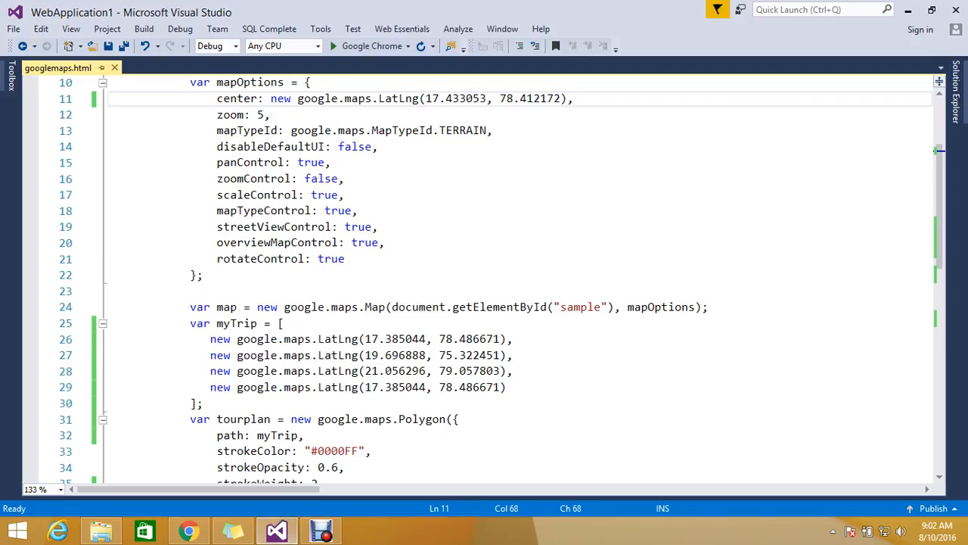
- Replace google.maps.Polygon with google.maps.Rectangle and delete the 'path: myTrip,' line
scroll("down", 3)
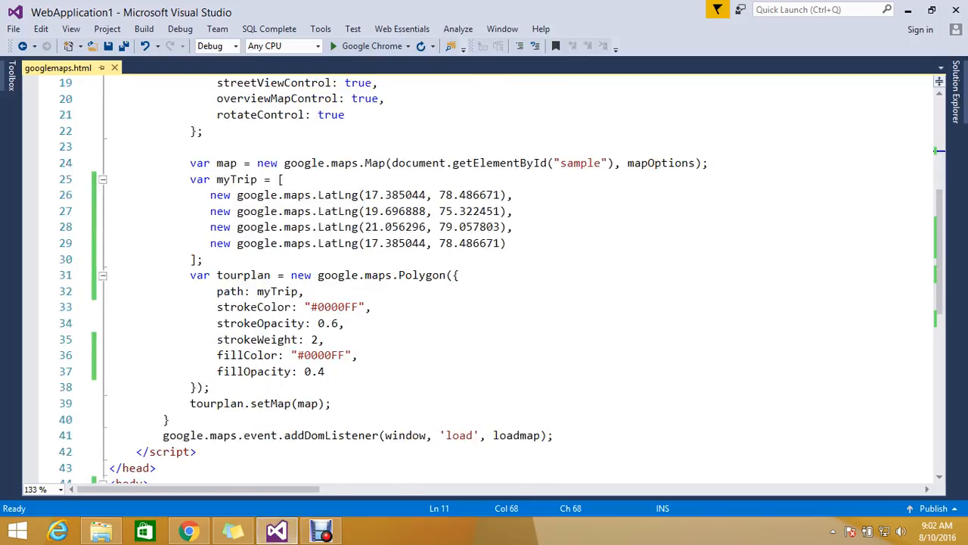
double_click(423, 275)
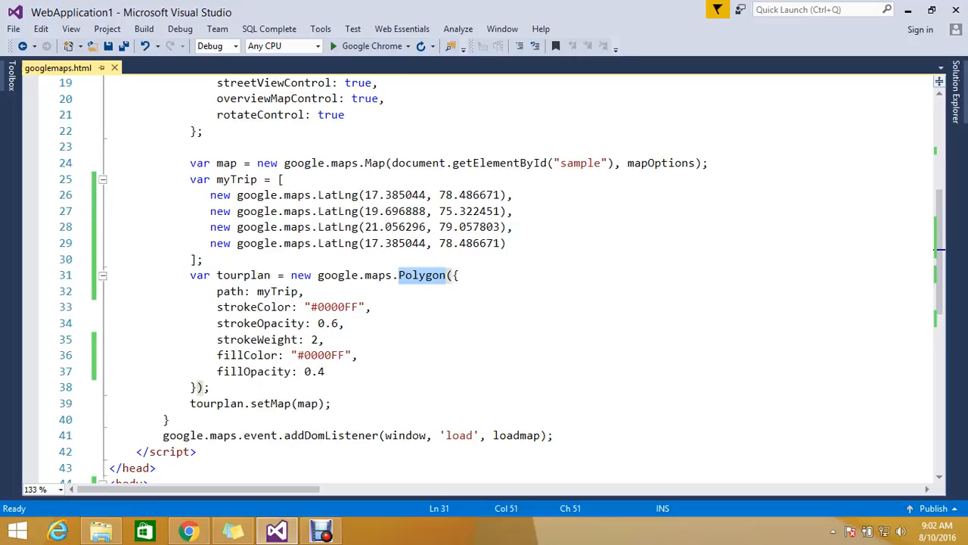
key("Delete")
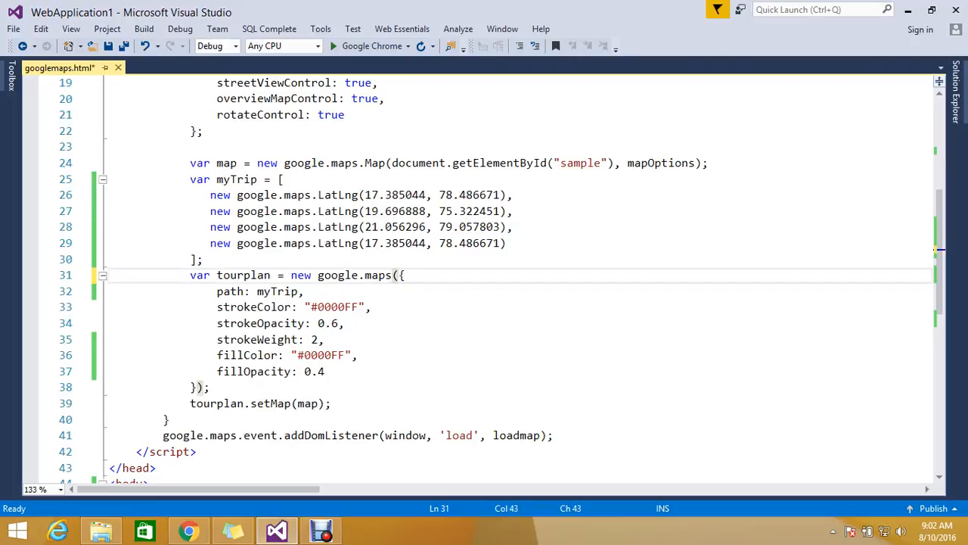
type(".")
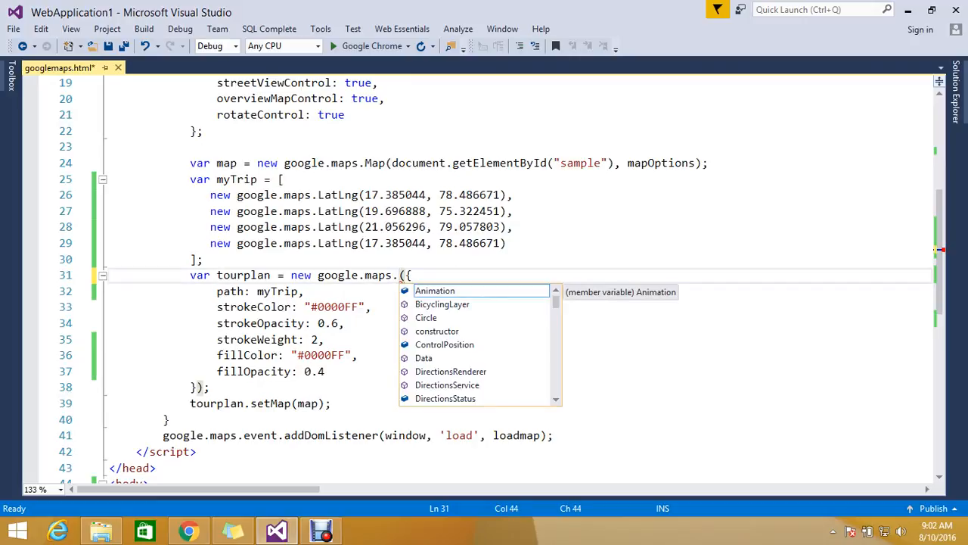
type("Rectangle")
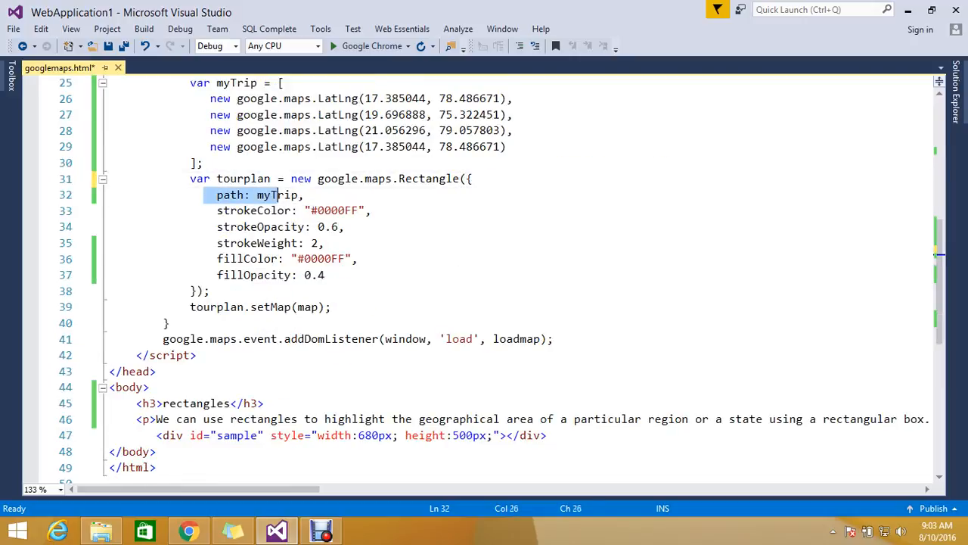
key("Delete")
type(",")
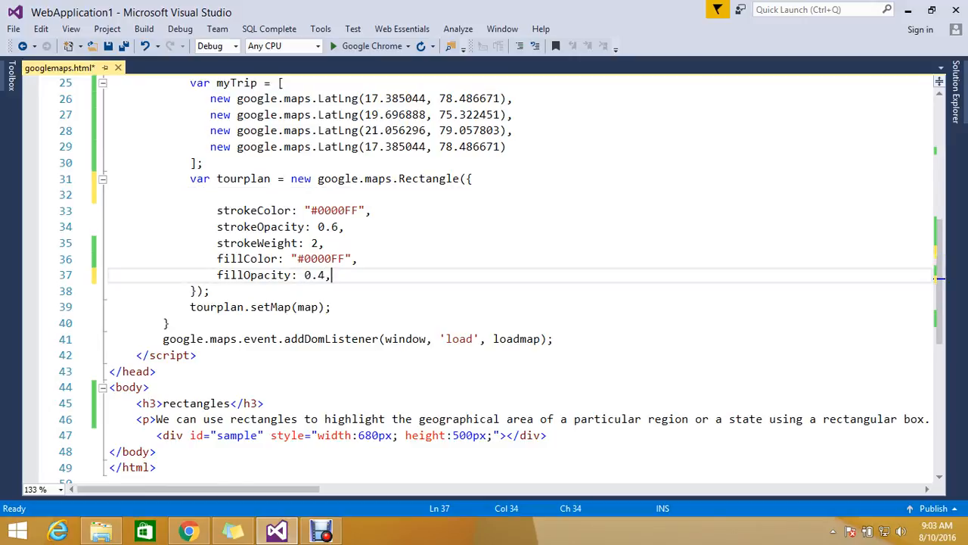
- Add 'bounds: new google.maps.LatLngBounds(' after the fillOpacity property
type("boun")
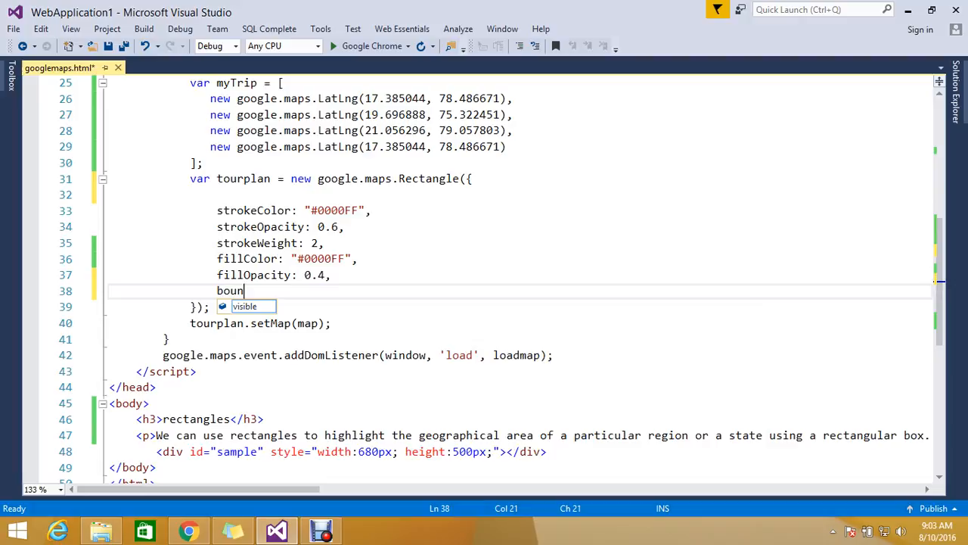
type("ds:")
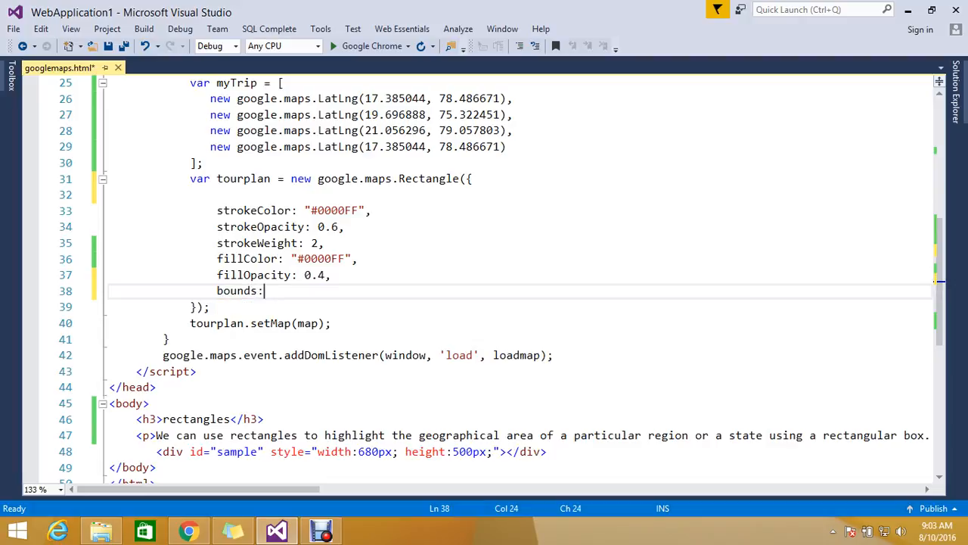
type("new")
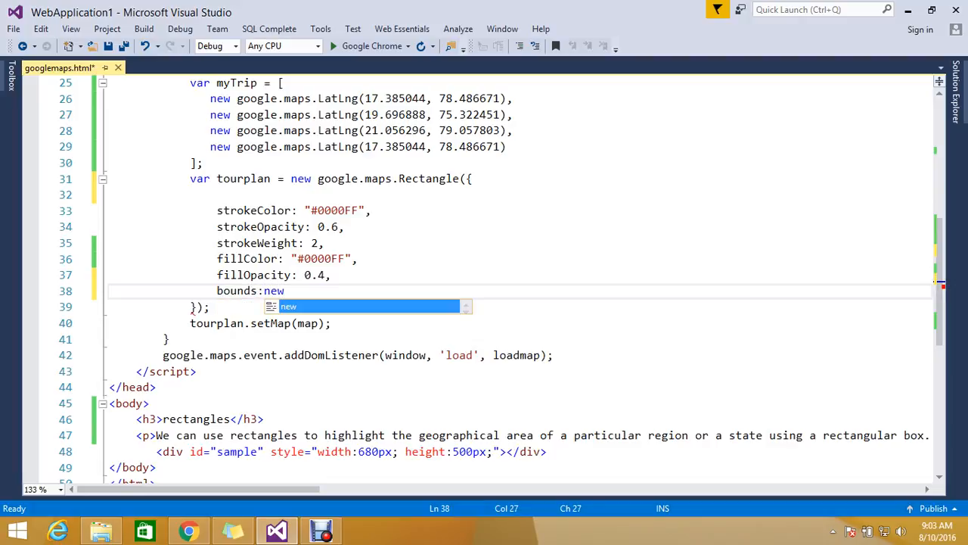
type("google.maps.")
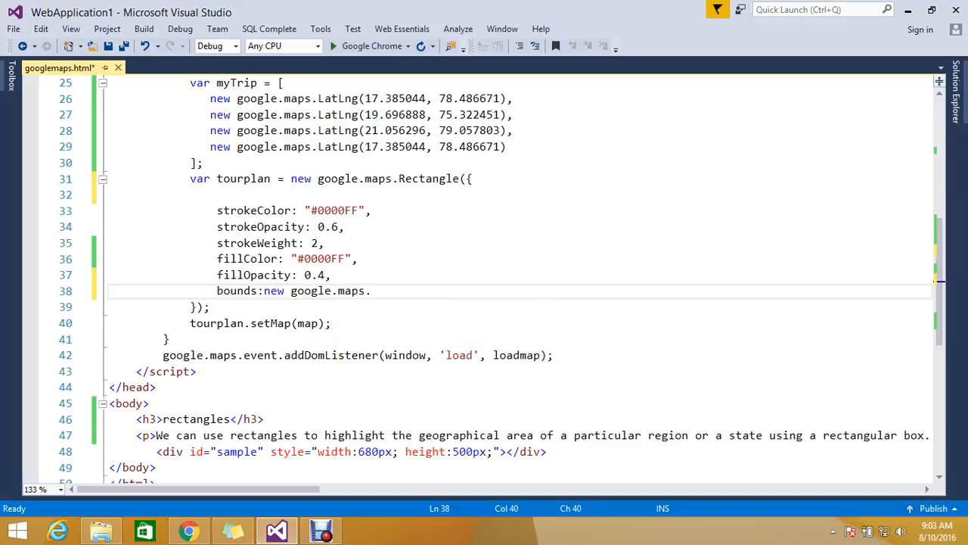
type("l")
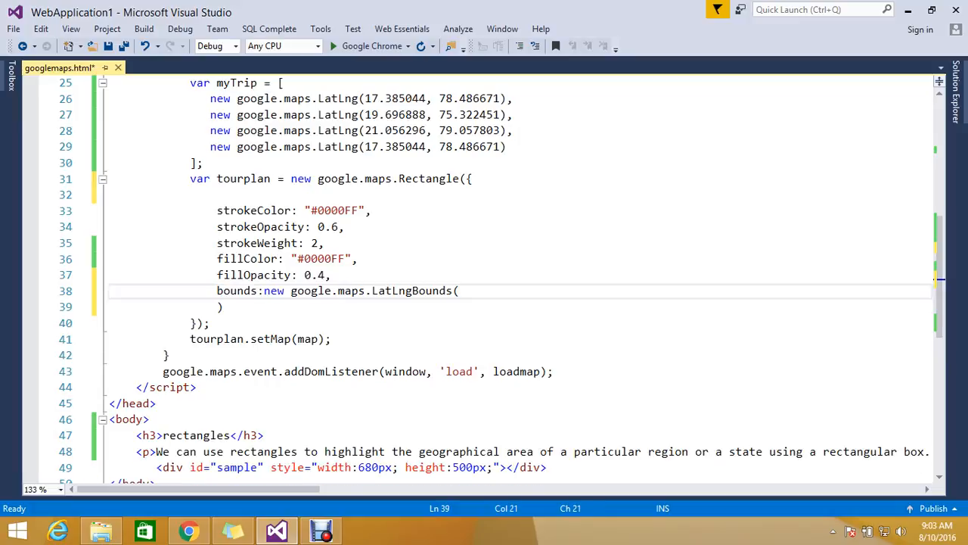
- Set LatLngBounds corners to (17.385044, 78.486671) and (16.385044, 80.486671), then preview in browser
type("new google.maps.LatLng(17.385044, 78.486671),")
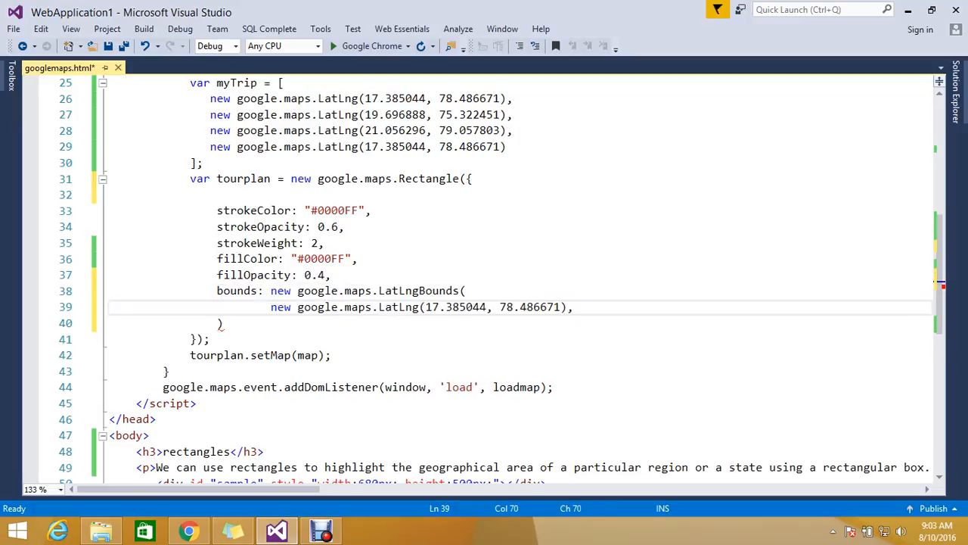
type("new google.maps.LatLng(17.385044, 78.486671),")
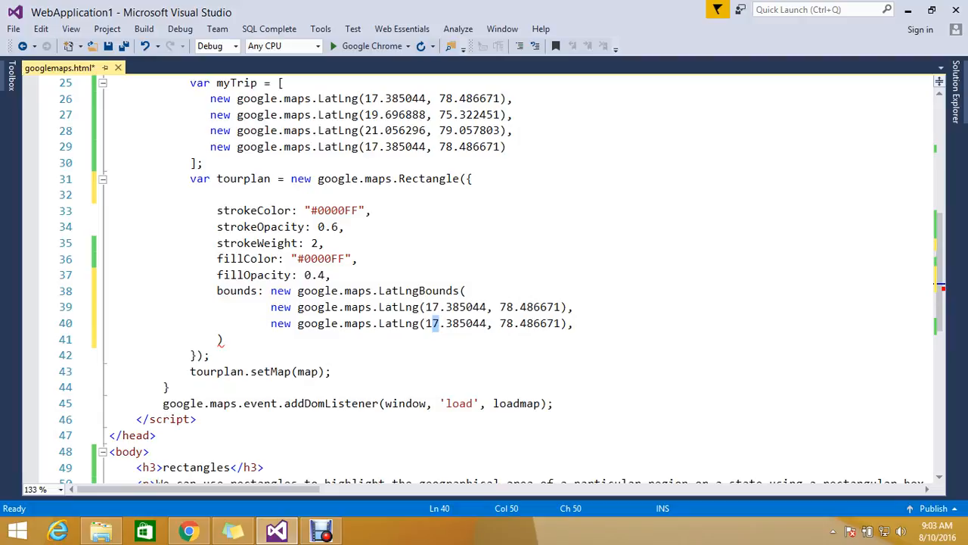
type("6")
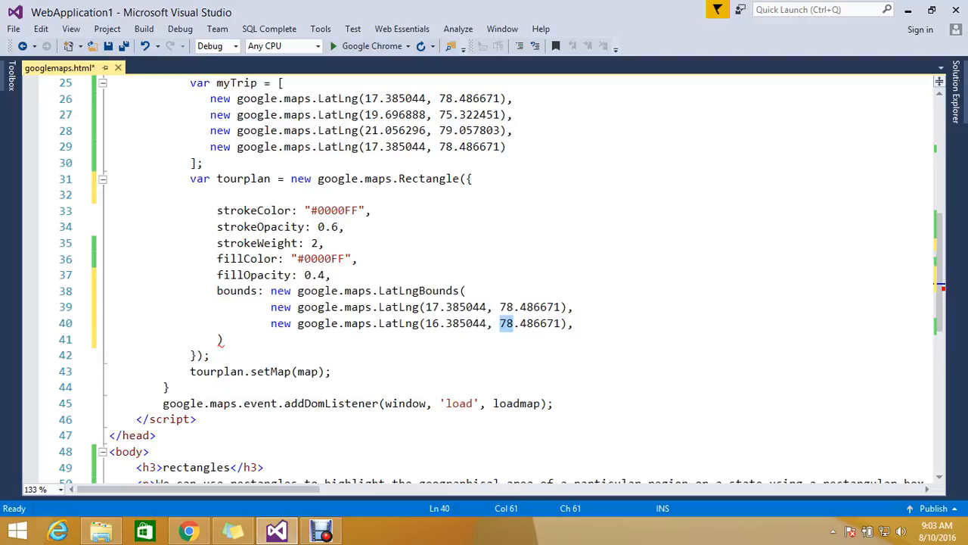
type("80")
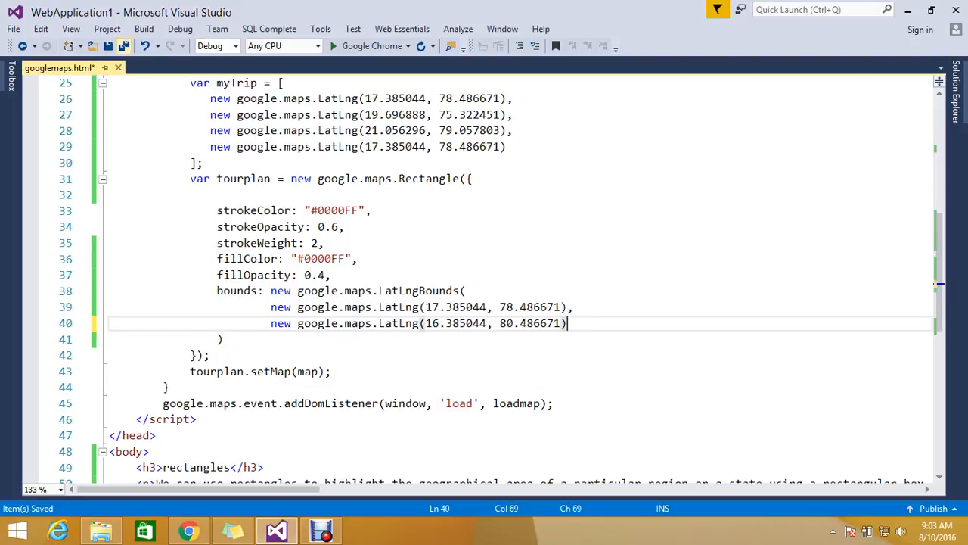
right_click(318, 275)
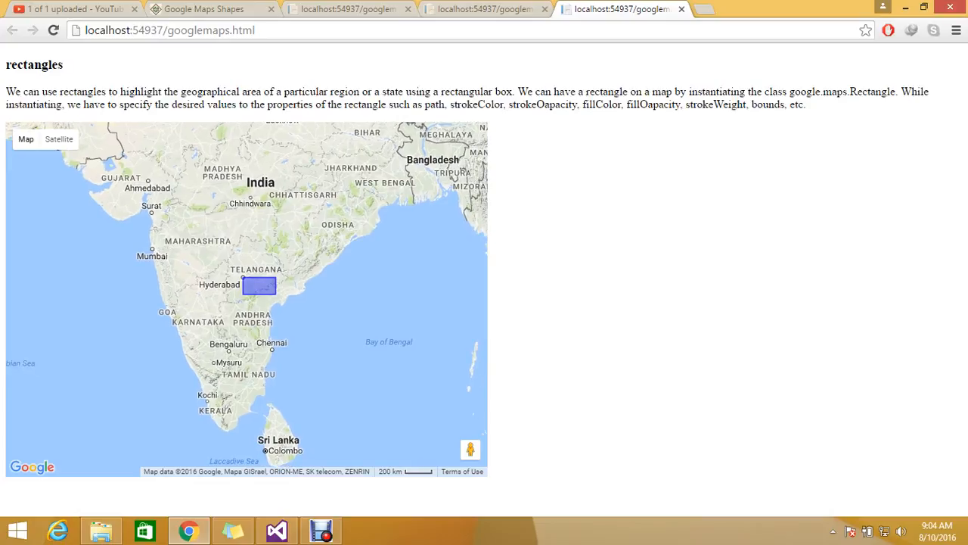
left_click(276, 529)
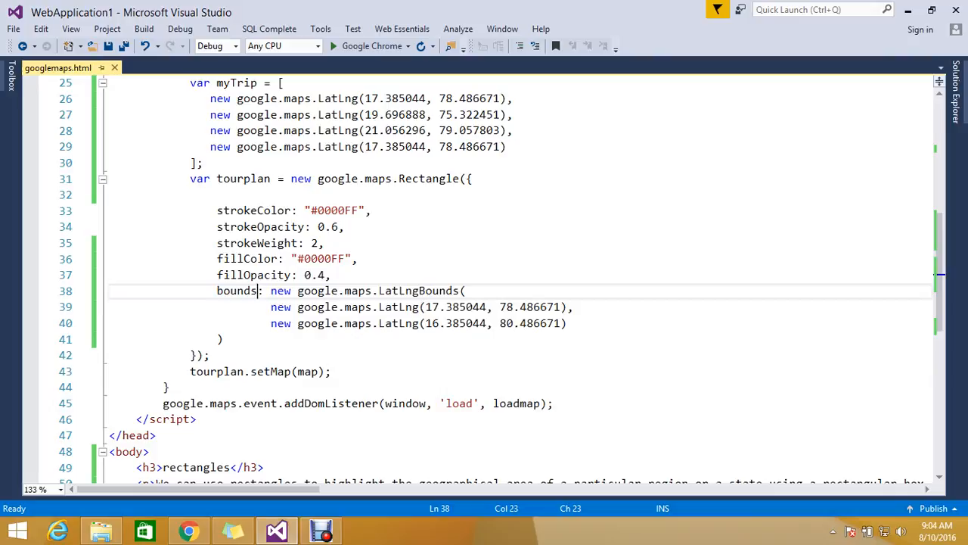
- Switch to Chrome to view the blue rectangle over Telangana and Andhra Pradesh
left_click(426, 306)
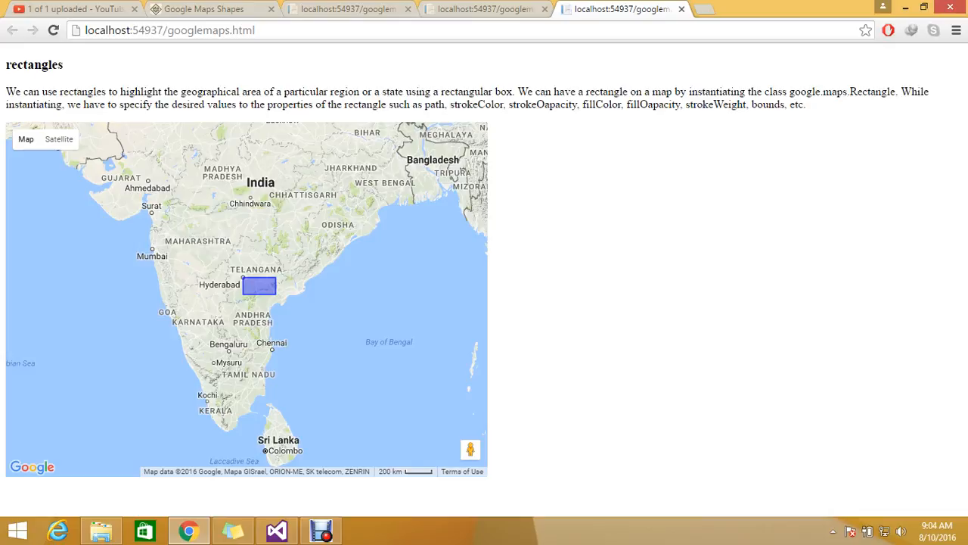
left_click(276, 530)
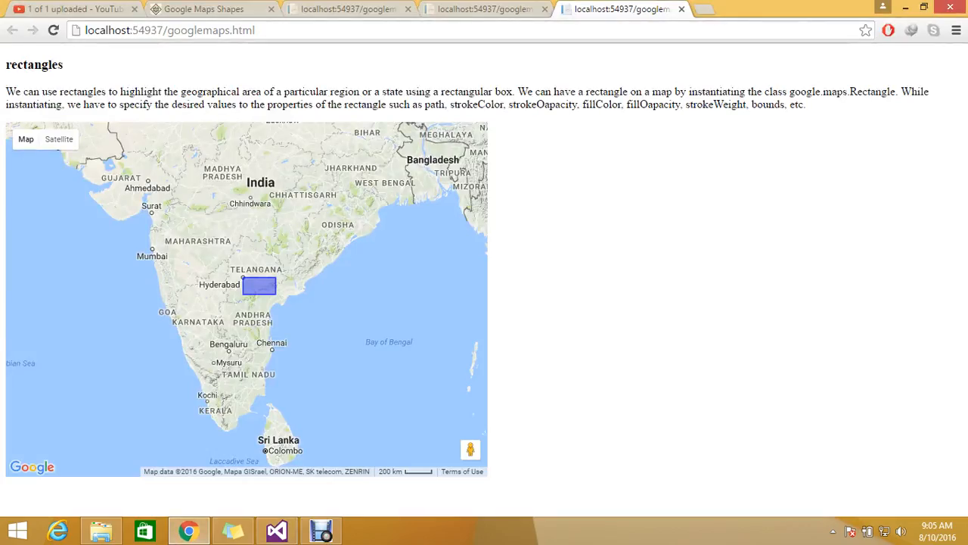
left_click(277, 529)
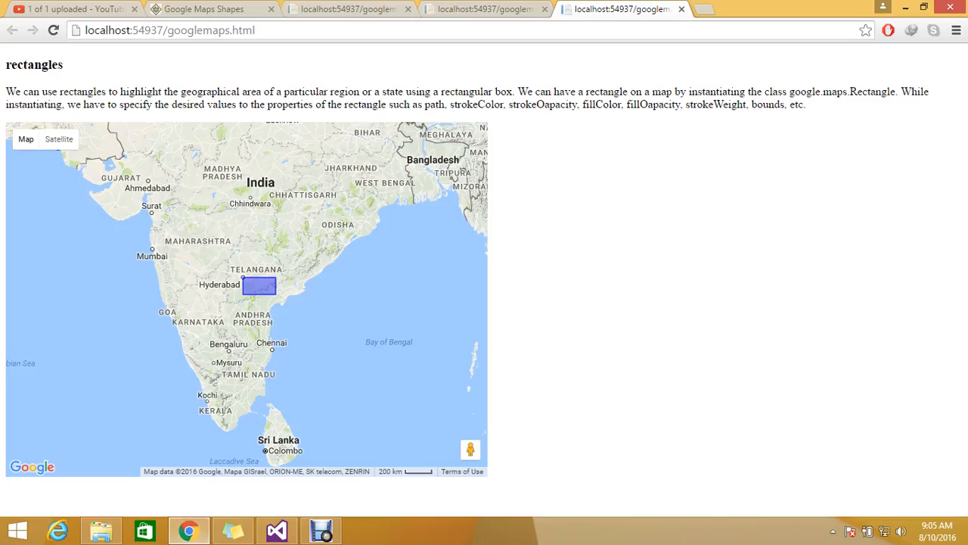
- Return to Visual Studio and select a map option to adjust before rerunning the page
left_click(276, 530)
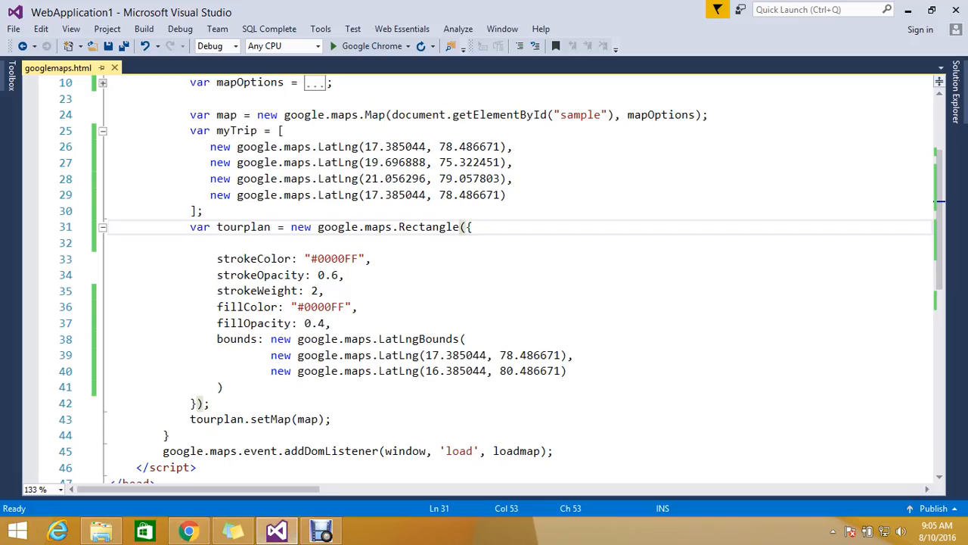
double_click(429, 227)
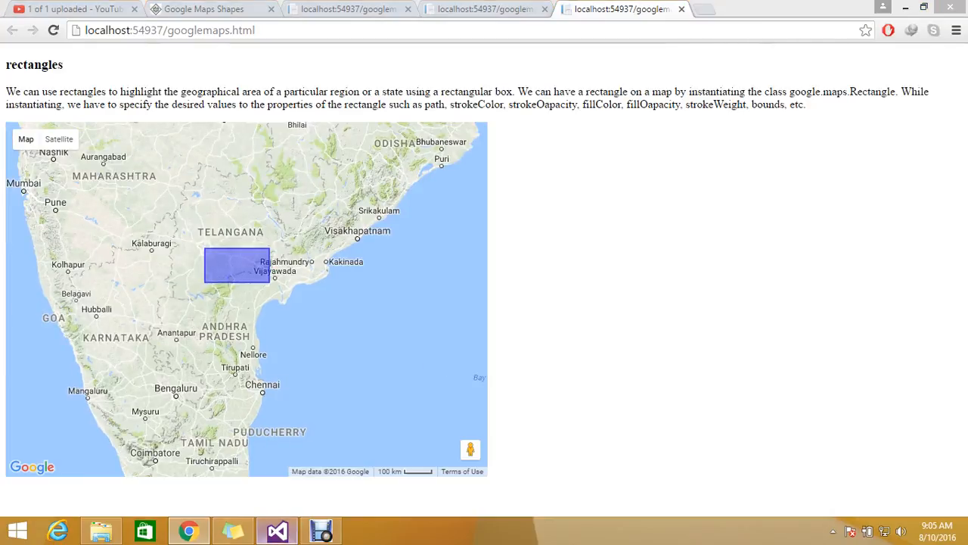
- Switch back to Visual Studio and scroll to the two LatLngBounds corner lines
left_click(276, 530)
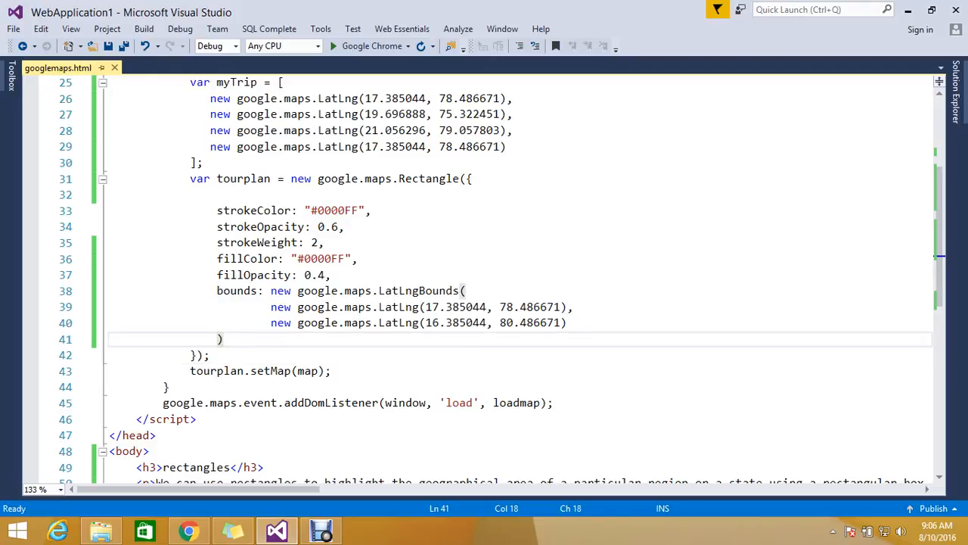
scroll("down", 3)
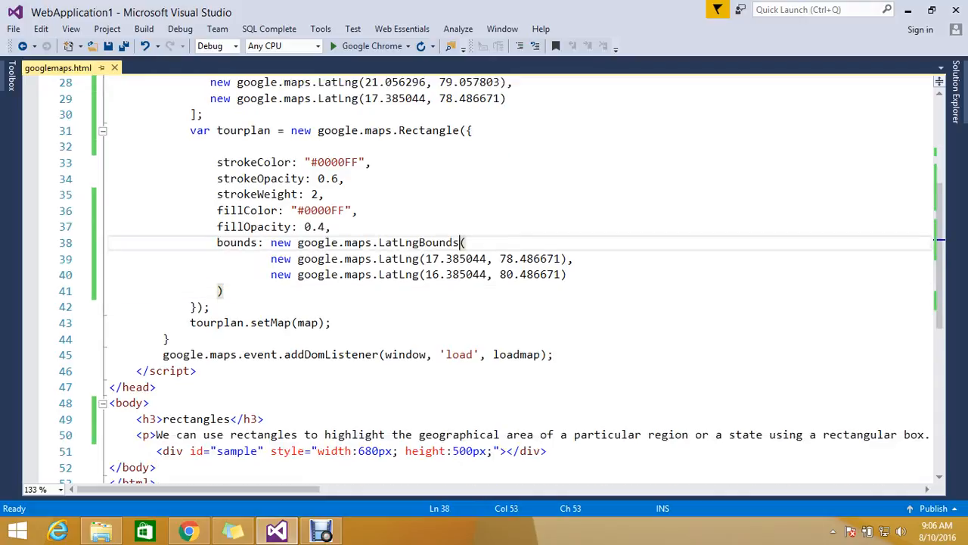